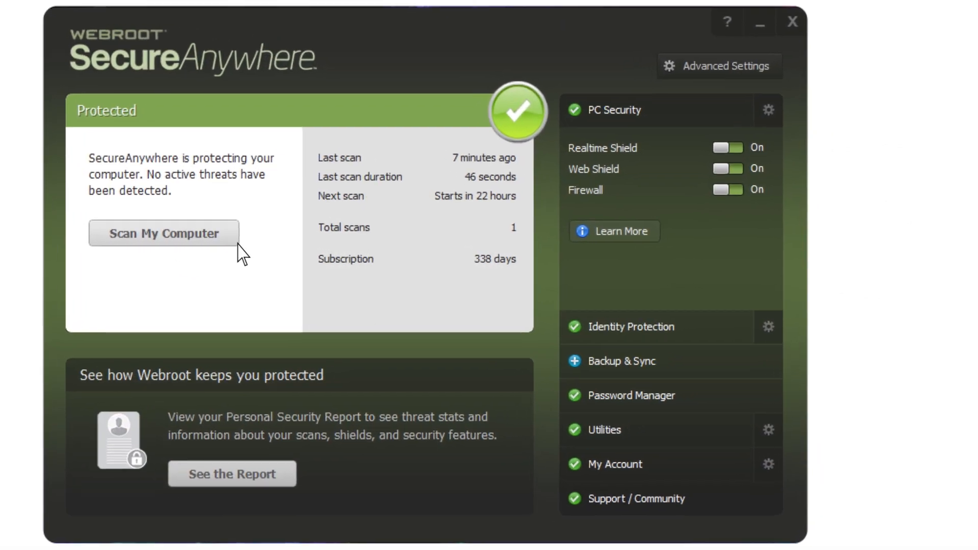
Expand the Password Manager section to reveal its management options.
left_click(631, 395)
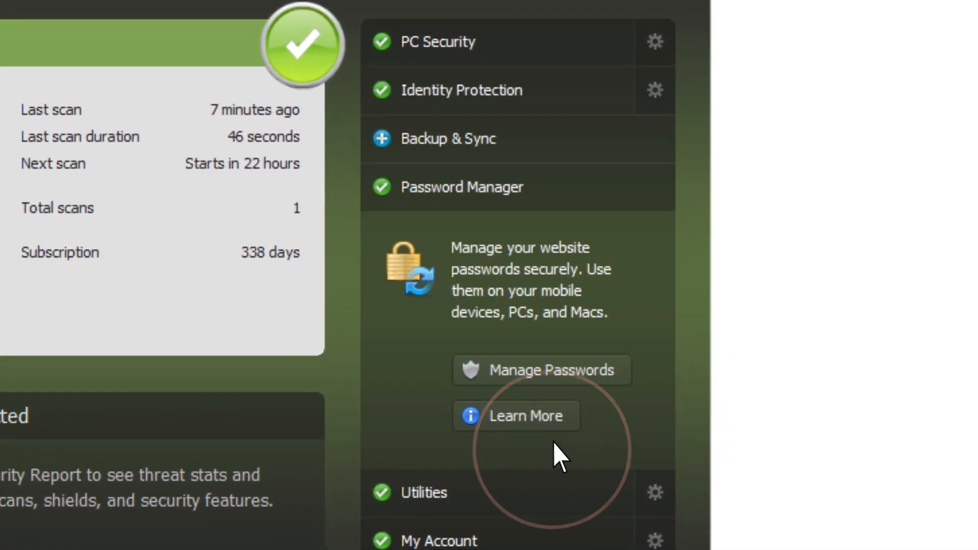
Sign in to the My Webroot console via Manage Passwords with the account password.
left_click(540, 369)
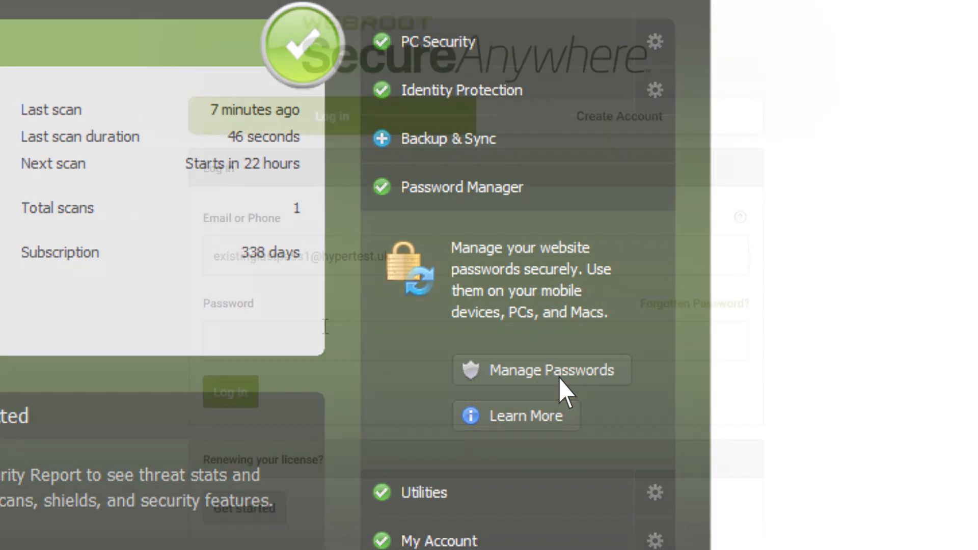
type("•")
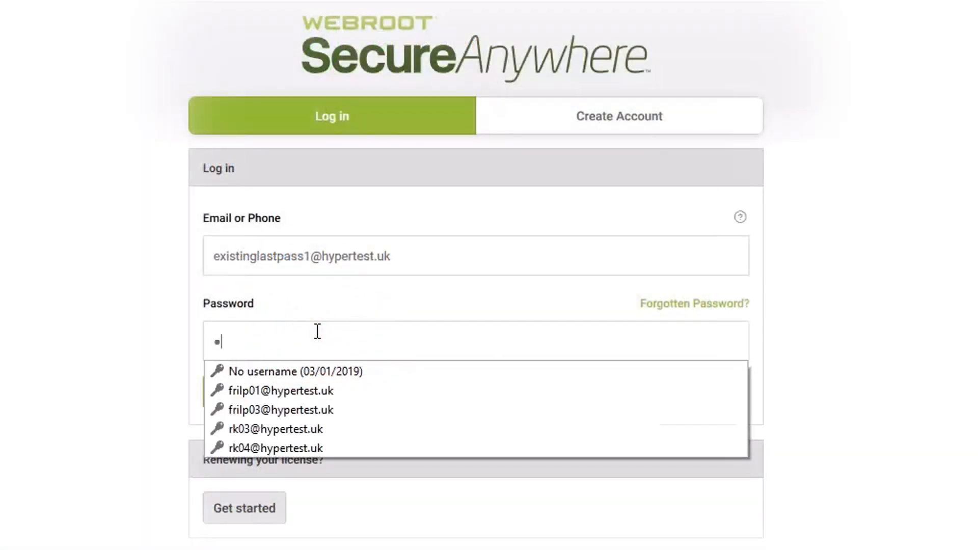
left_click(282, 391)
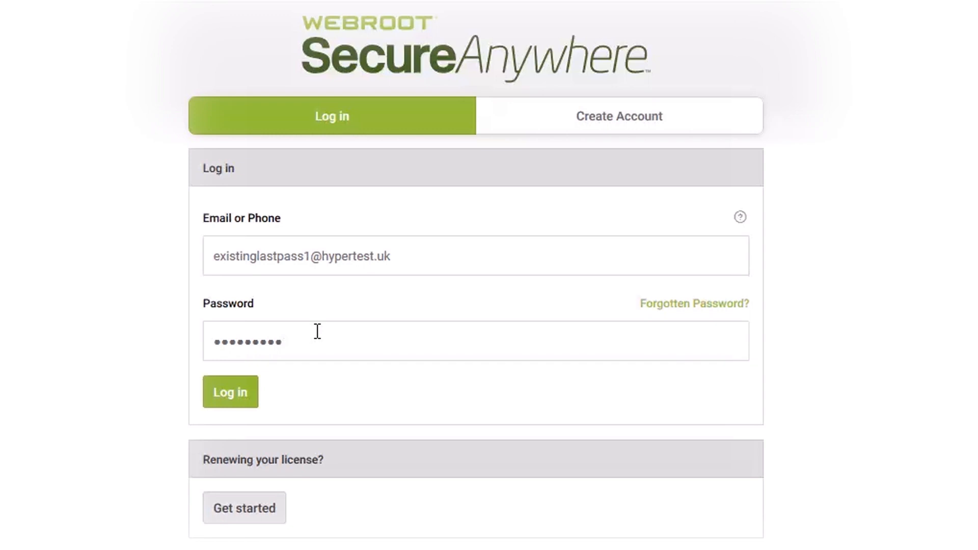
left_click(230, 391)
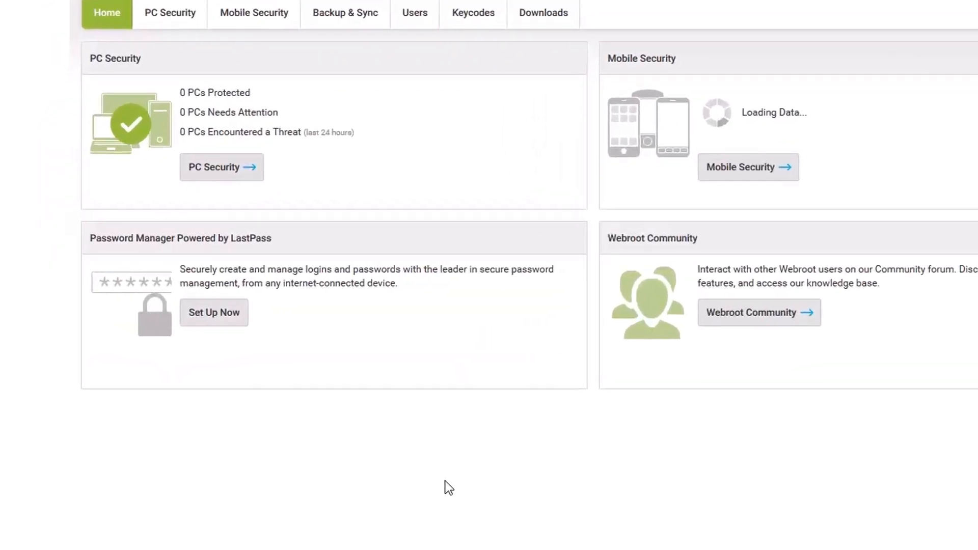
Choose Set Up Now under Password Manager Powered by LastPass on the Home dashboard.
scroll("down", 3)
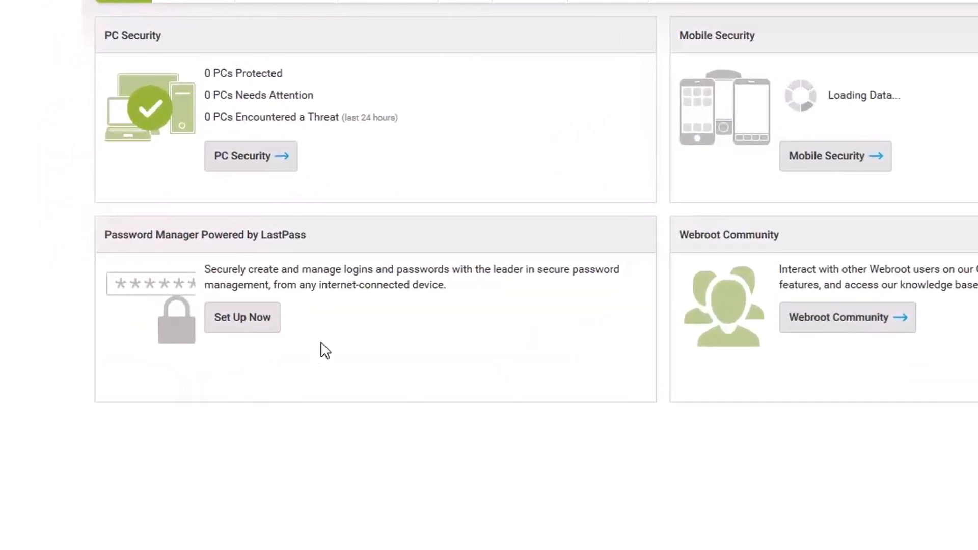
mouse_move(243, 316)
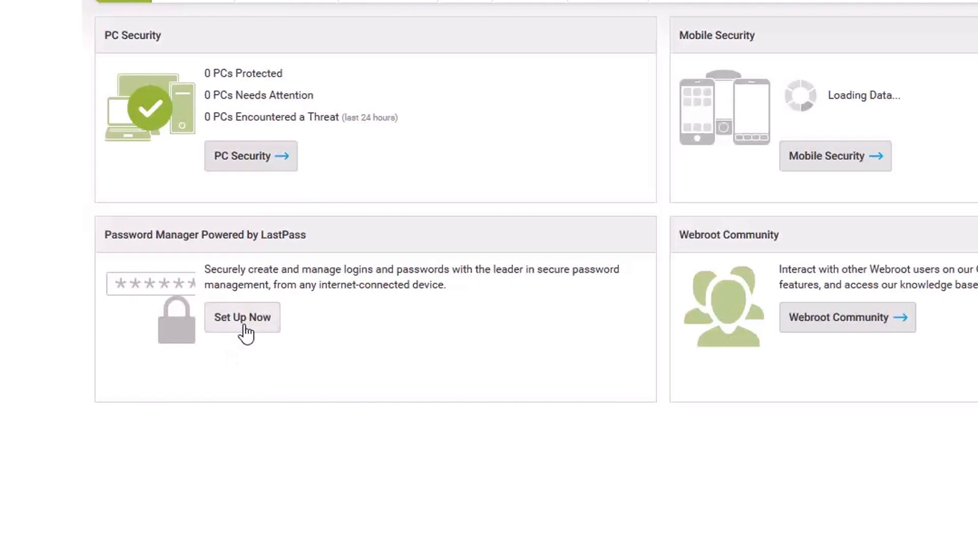
left_click(242, 317)
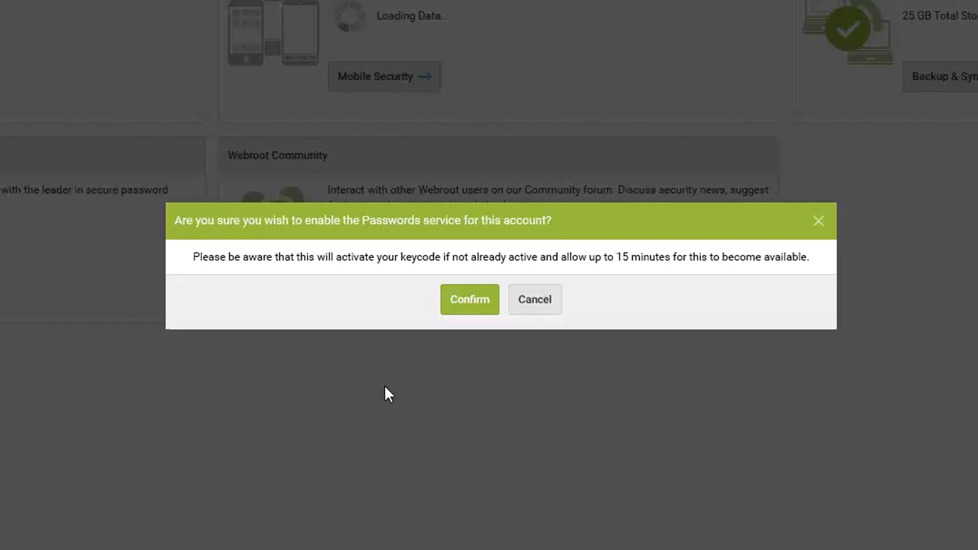
Confirm enabling the Passwords service and continue to the LastPass welcome page.
left_click(469, 300)
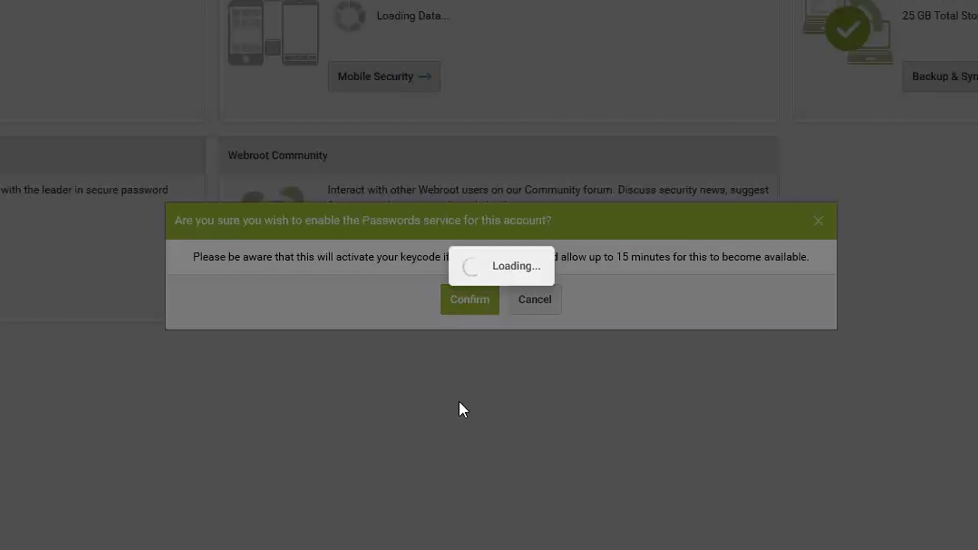
left_click(468, 300)
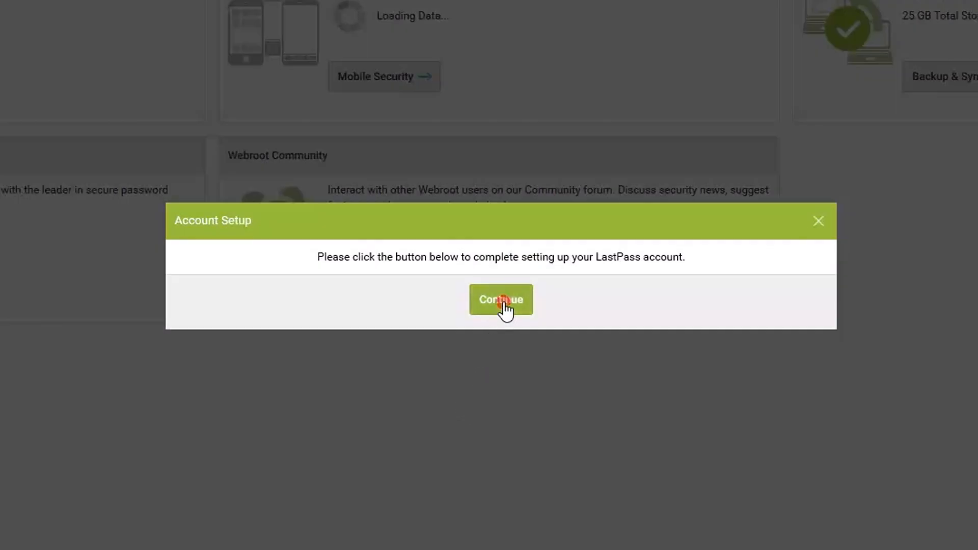
left_click(499, 299)
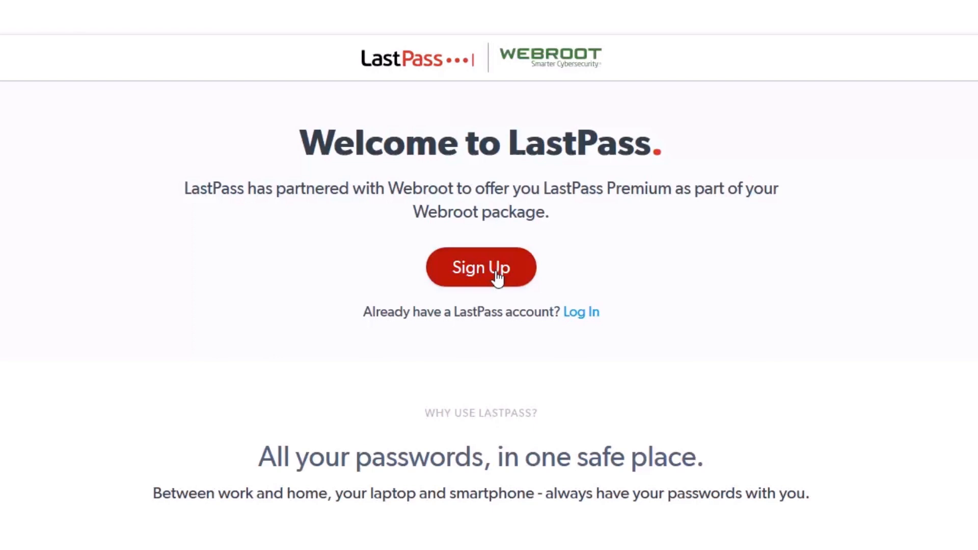
Sign up for a new LastPass account with email and master password, then create it.
left_click(480, 267)
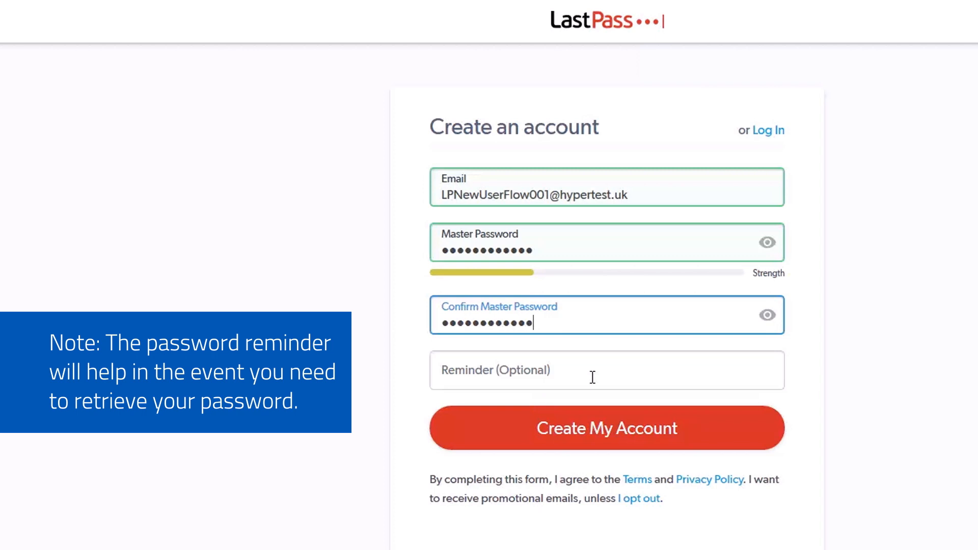
left_click(557, 427)
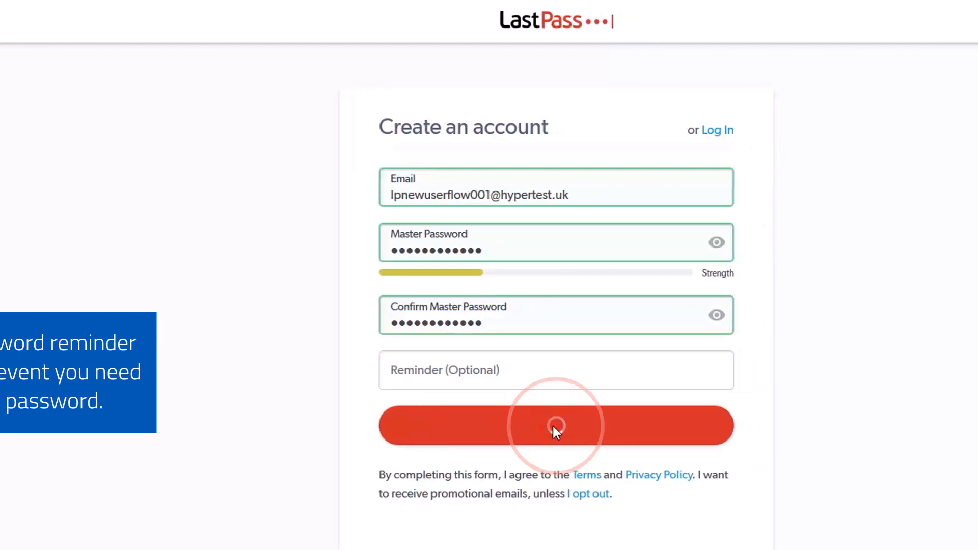
left_click(555, 426)
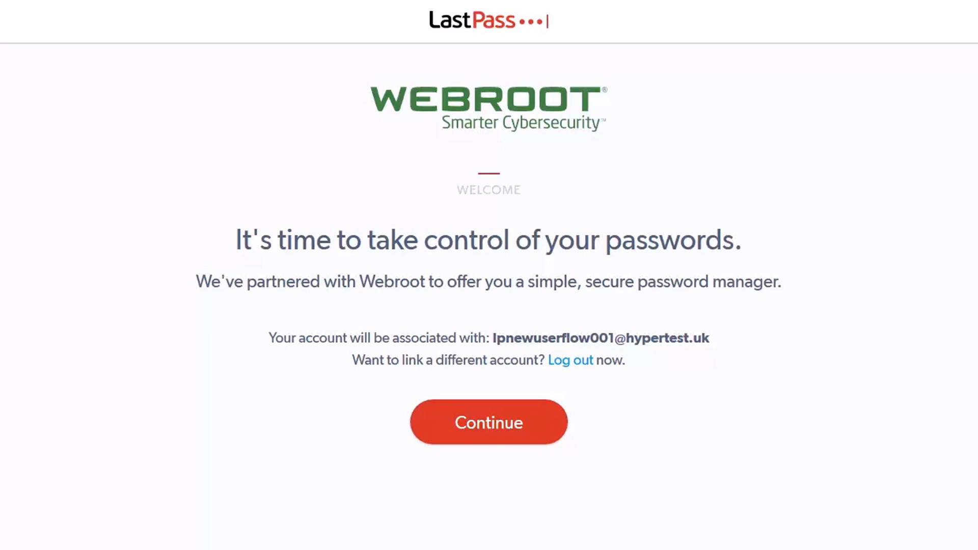
Continue to link the new LastPass account to Webroot, reaching the Premium welcome page.
left_click(488, 422)
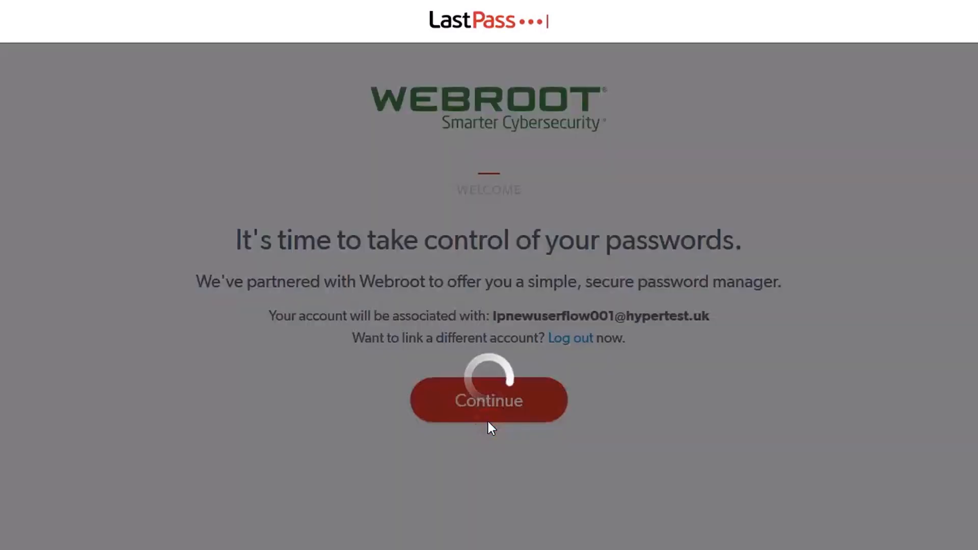
left_click(488, 401)
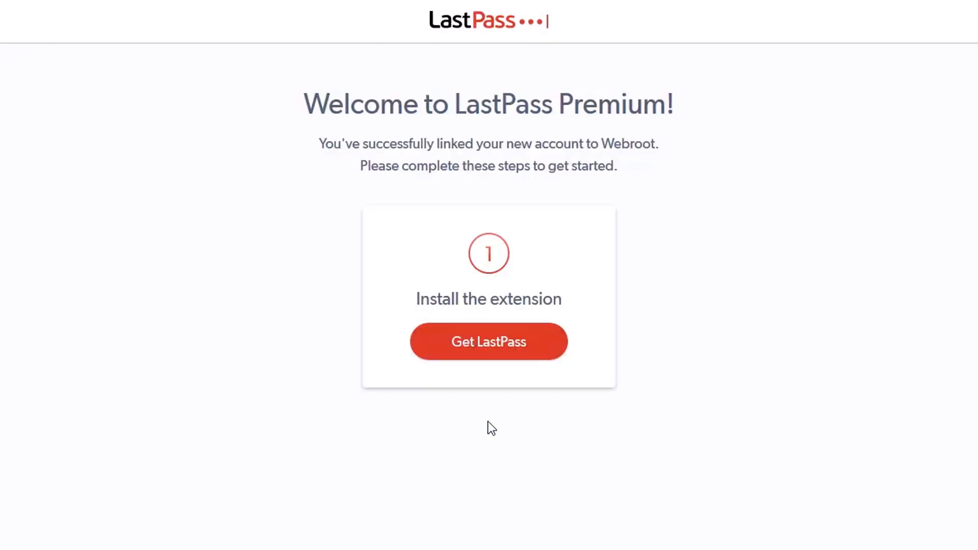